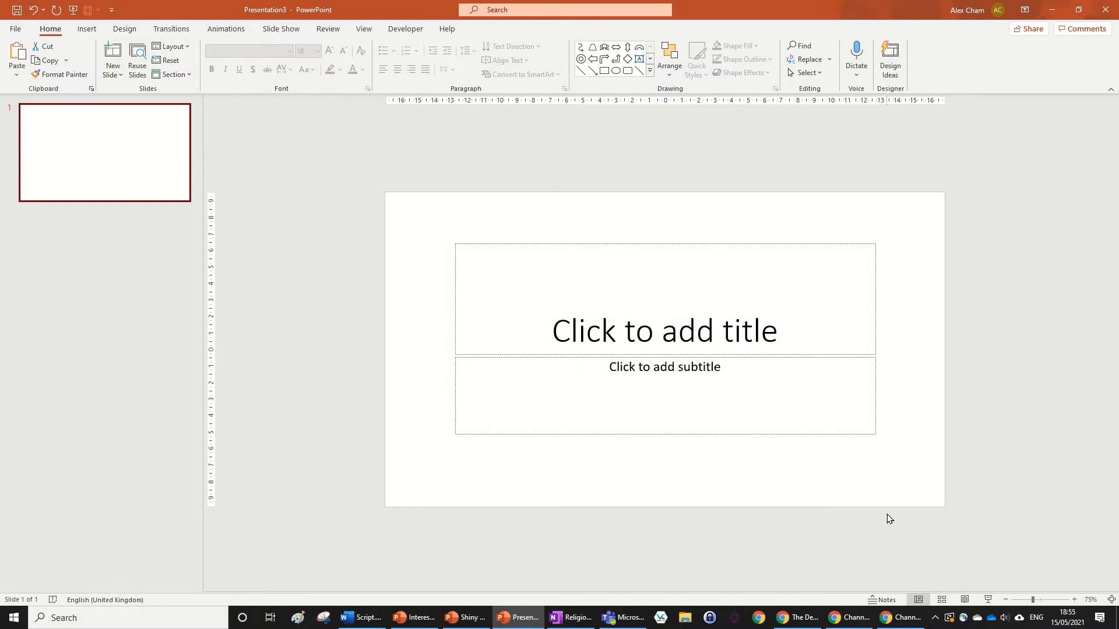
pyautogui.moveTo(177, 52)
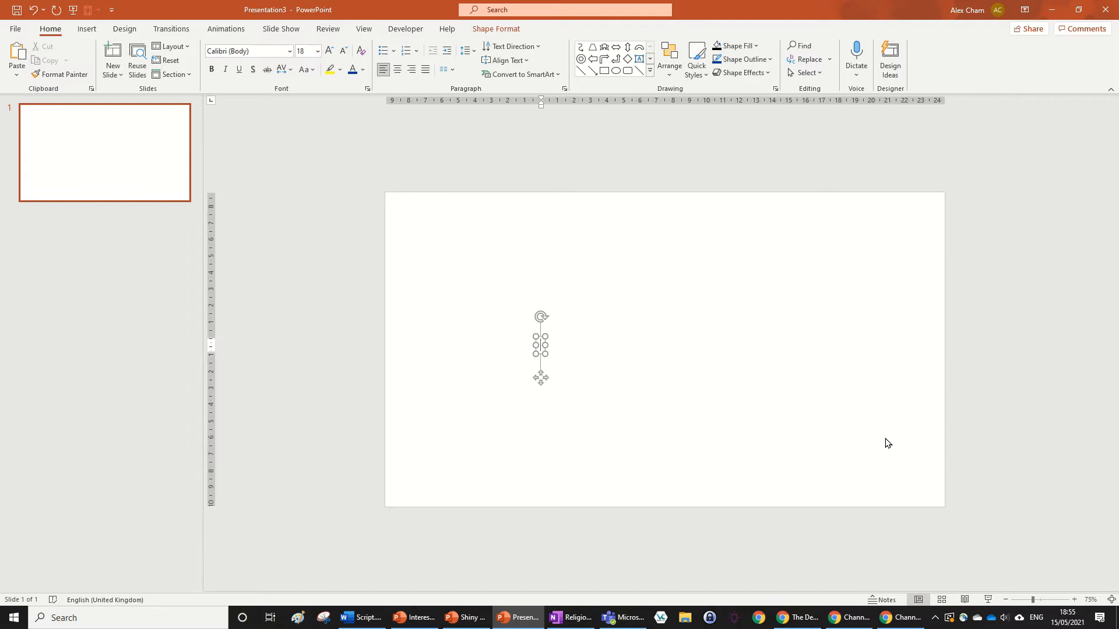
# Step: Enter the words TEXT ANIMATION into the text box near the slide centre
pyautogui.click(649, 71)
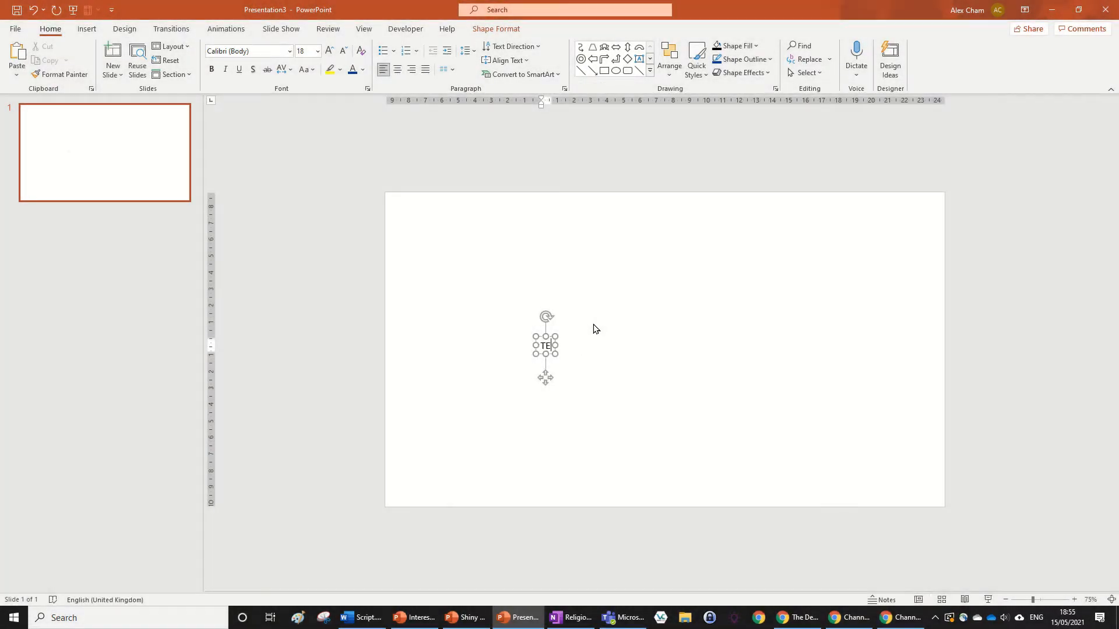
pyautogui.write('TEXT ANIMATION')
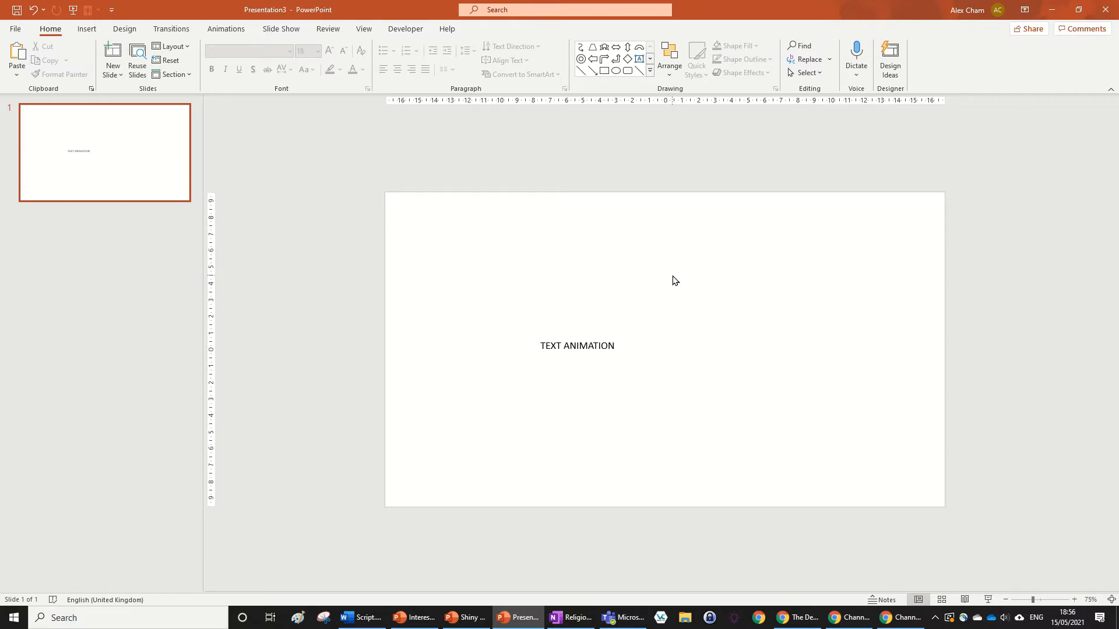
pyautogui.moveTo(873, 112)
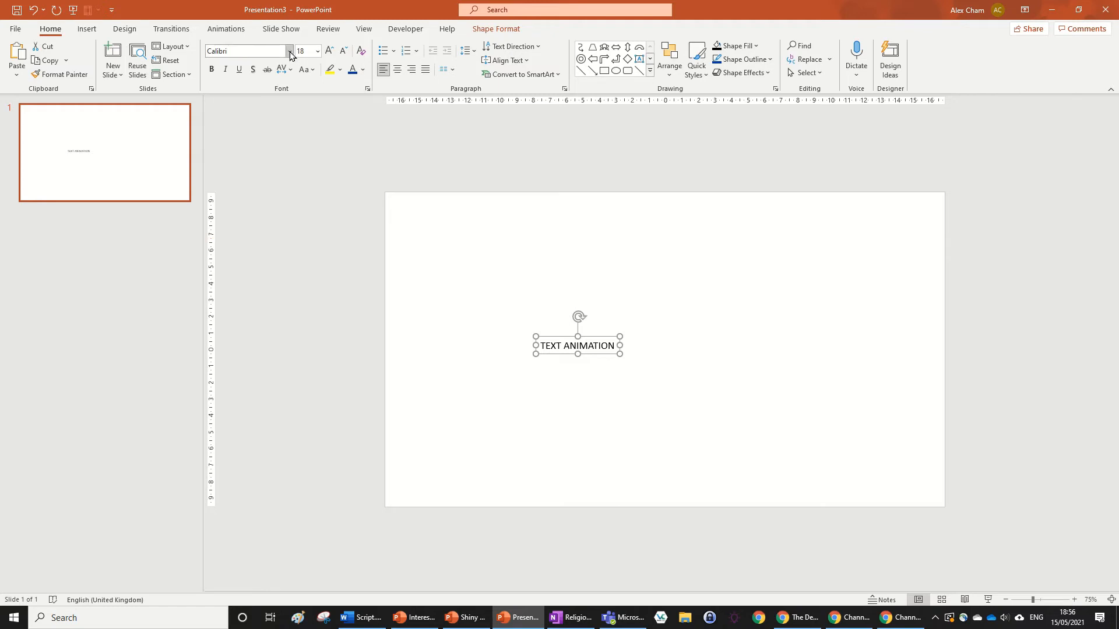
# Step: Change the text to Arial Black and enlarge it to size 60
pyautogui.click(289, 50)
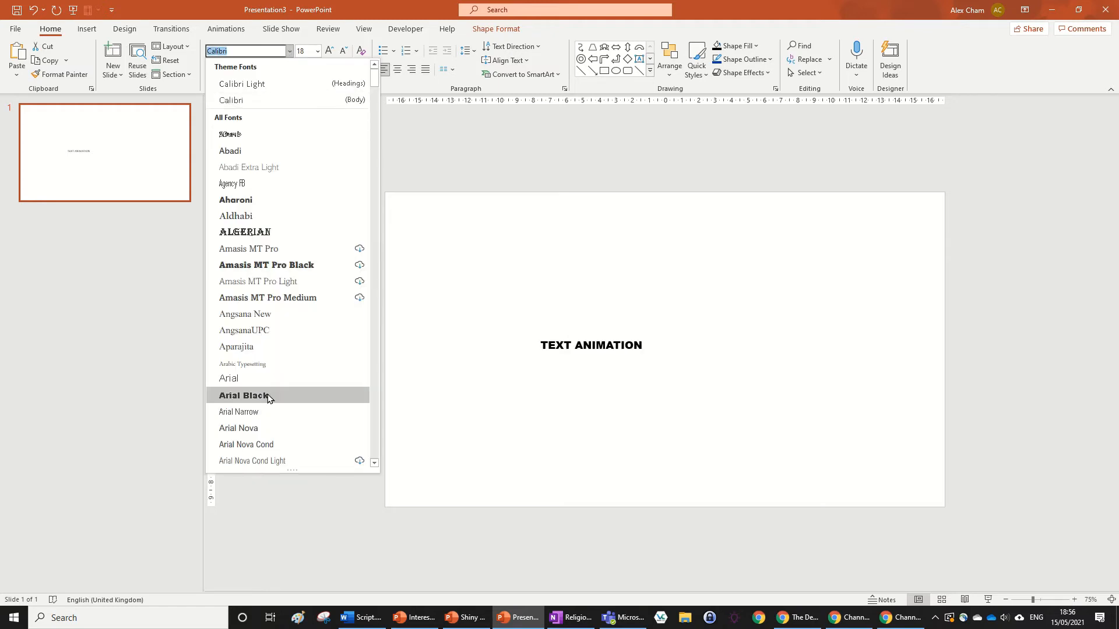
pyautogui.click(245, 395)
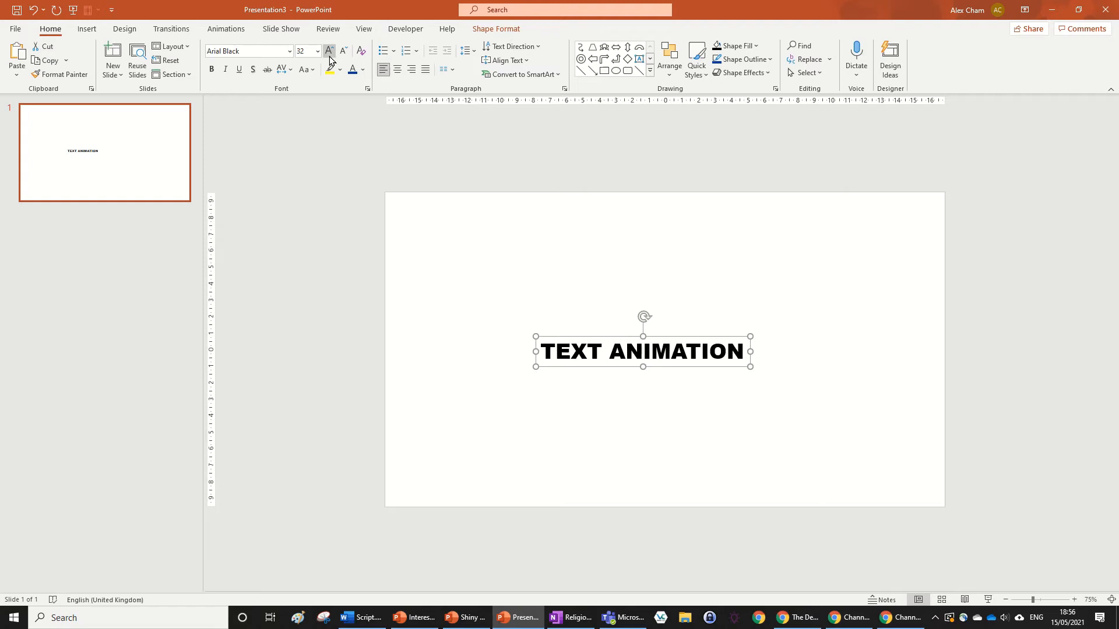
pyautogui.click(328, 50)
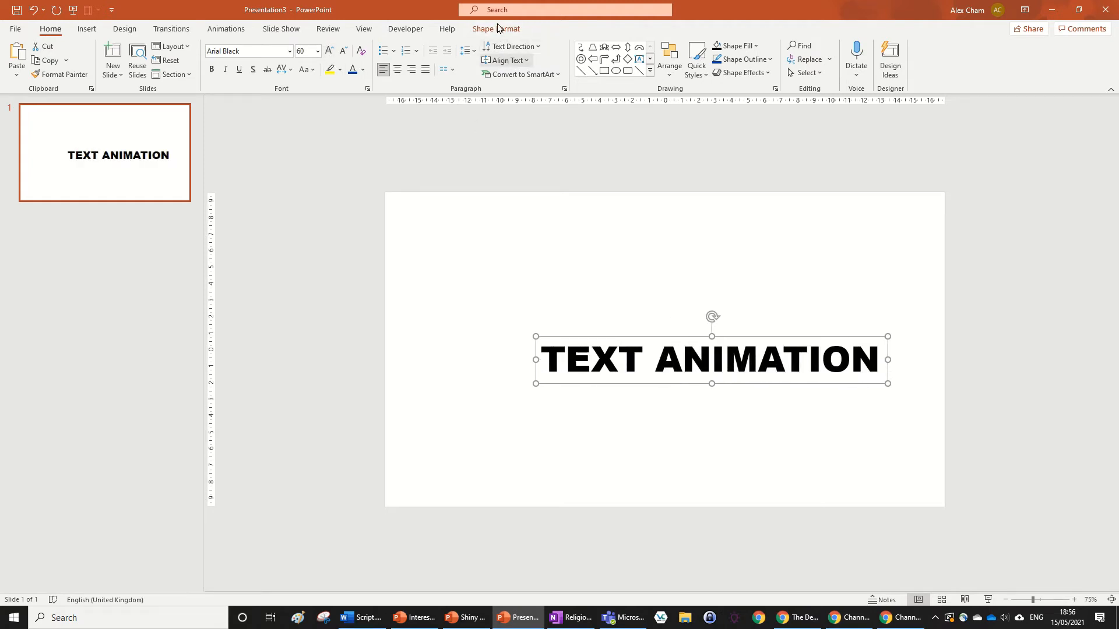
# Step: Centre the TEXT ANIMATION box on the slide via Shape Format Align
pyautogui.click(496, 28)
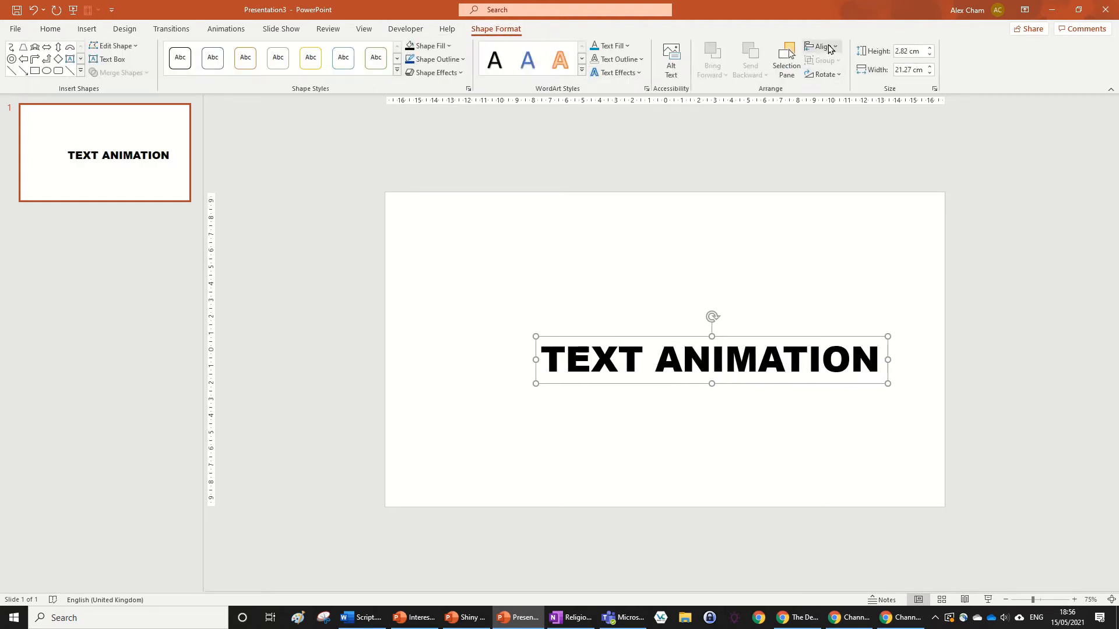
pyautogui.click(820, 46)
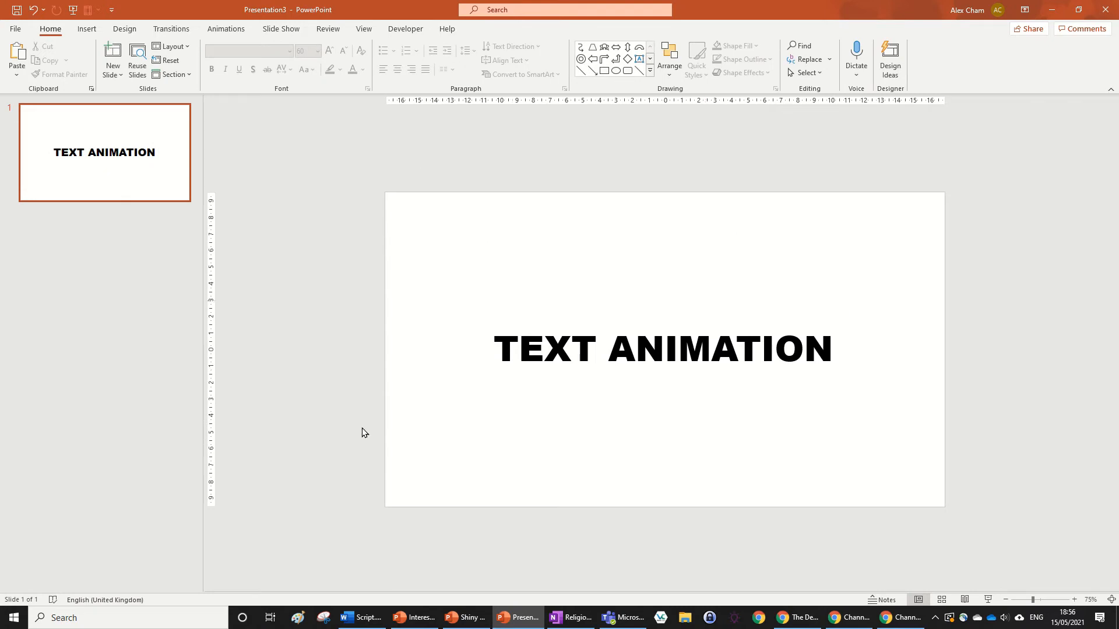
pyautogui.click(662, 348)
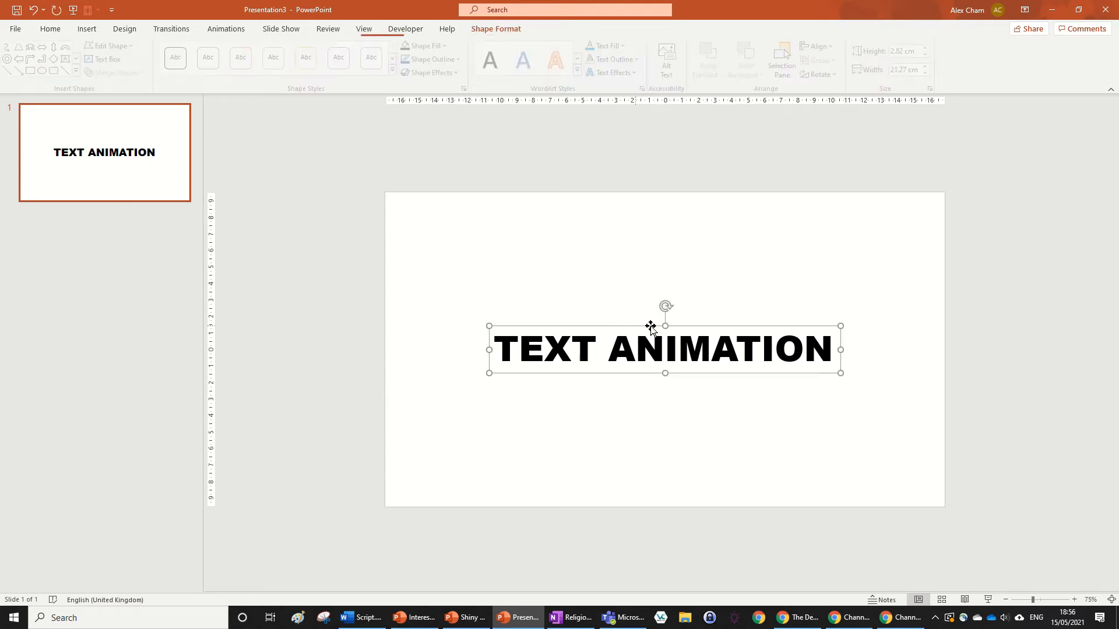
# Step: Apply the Color Pulse emphasis effect from the Animations gallery
pyautogui.click(225, 28)
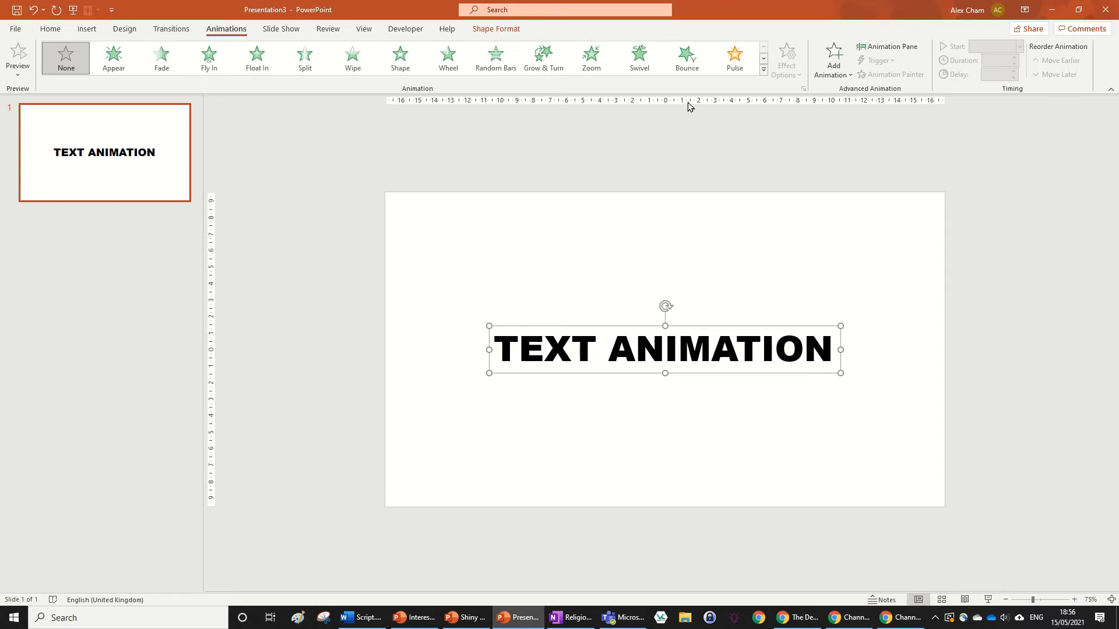
pyautogui.click(762, 68)
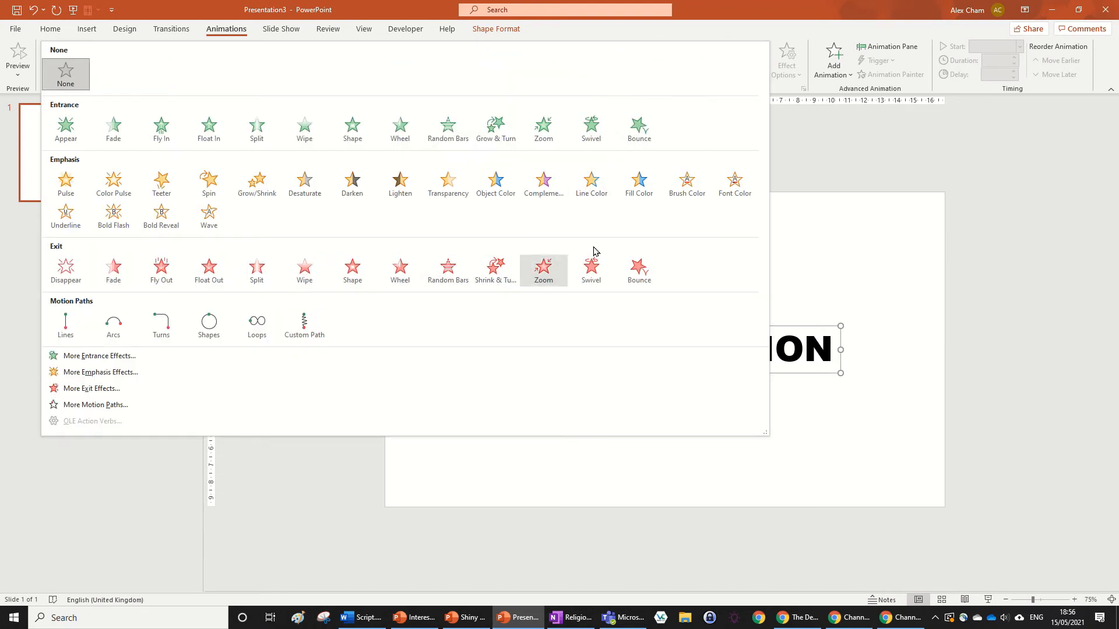
pyautogui.click(113, 182)
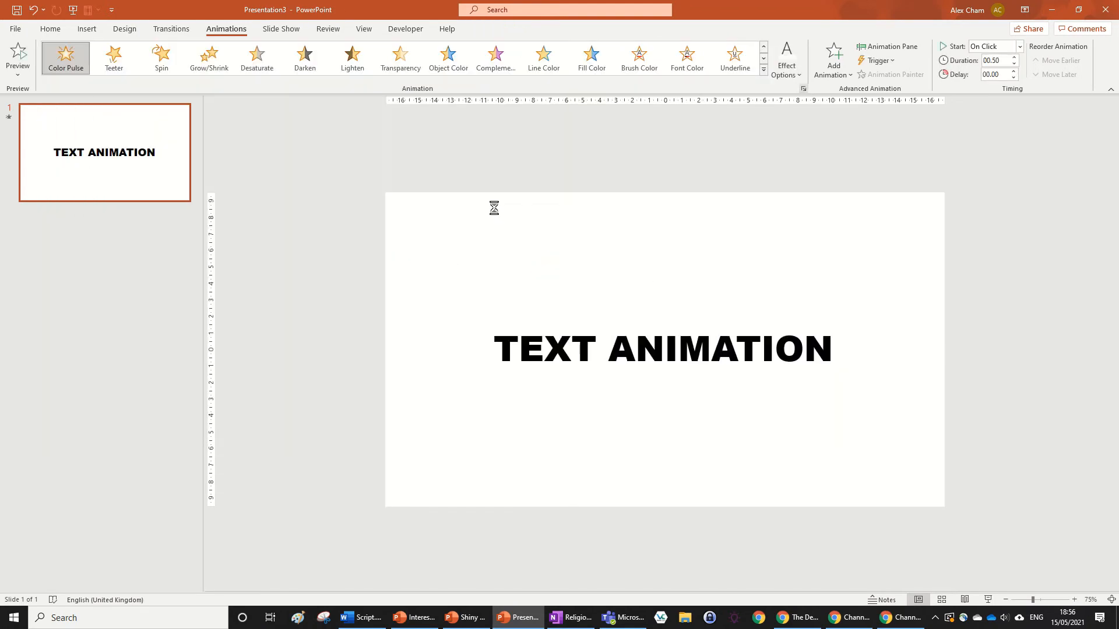
# Step: Set the Color Pulse effect to animate text By letter with 5% delay
pyautogui.click(802, 88)
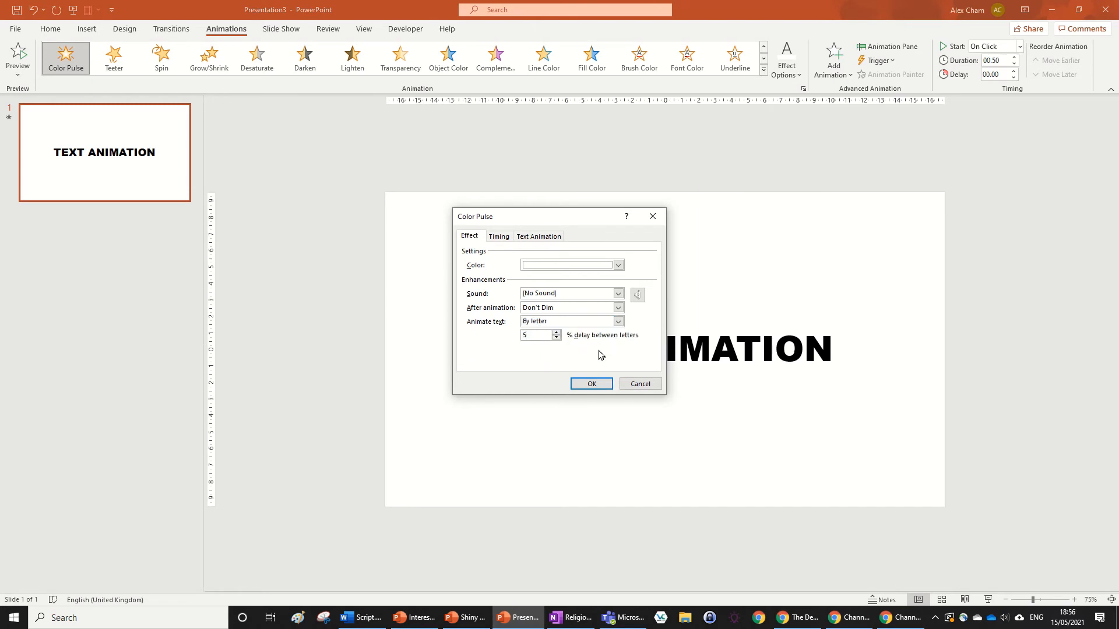
pyautogui.click(591, 383)
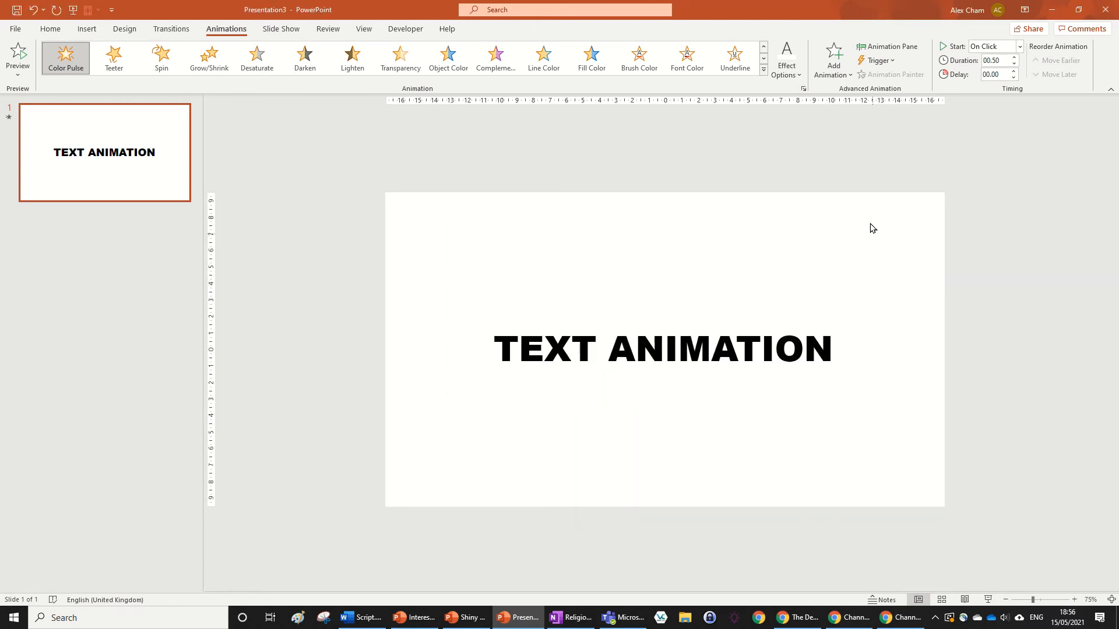
pyautogui.click(802, 88)
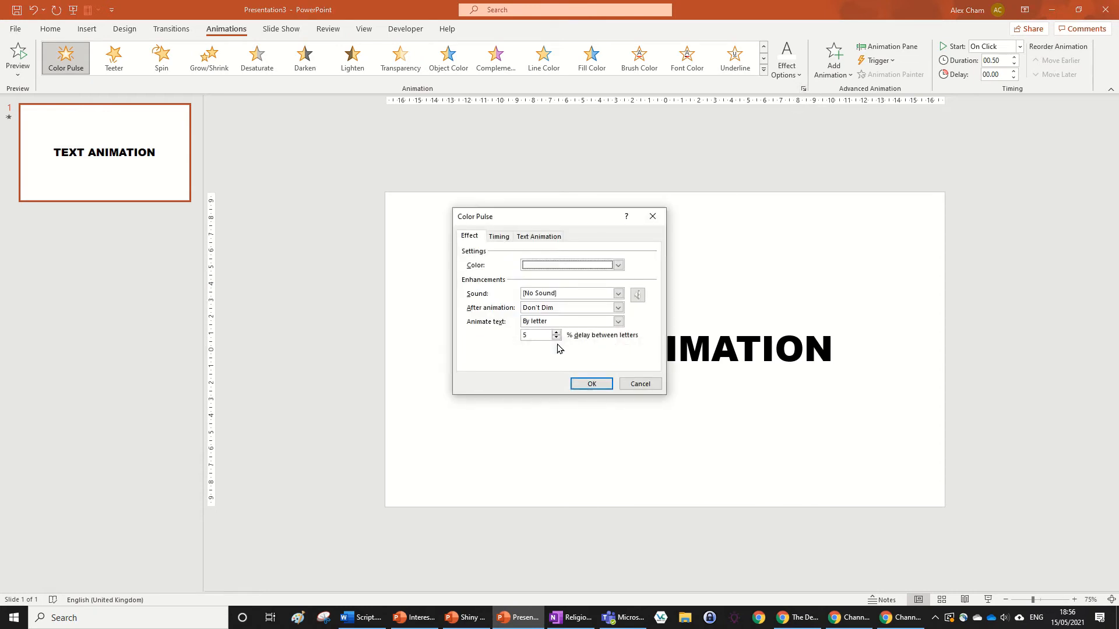
pyautogui.click(591, 383)
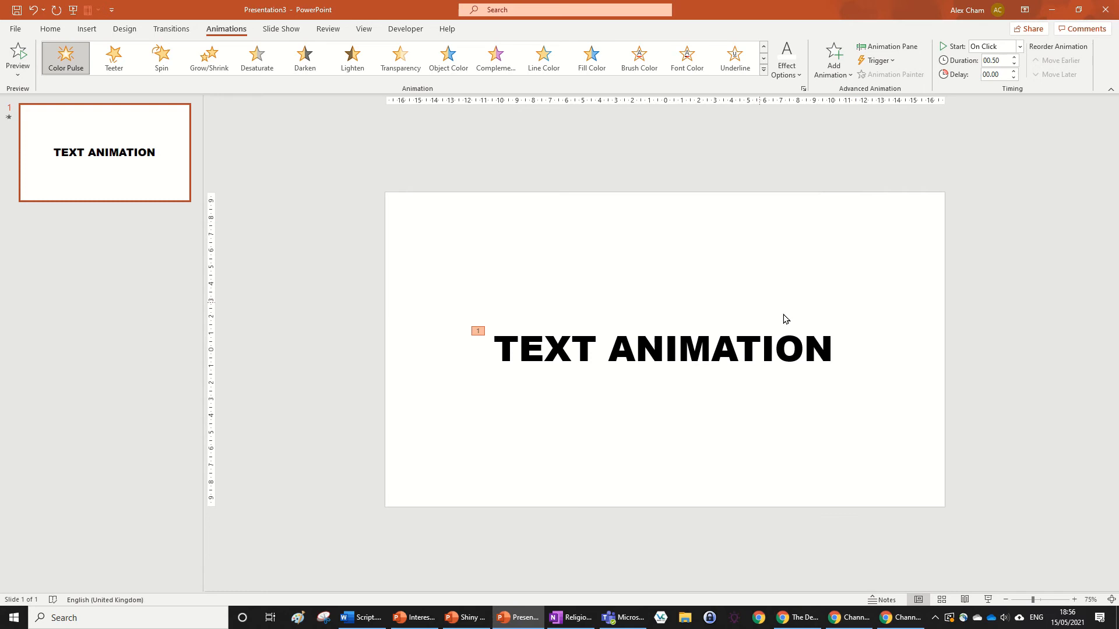
pyautogui.click(280, 28)
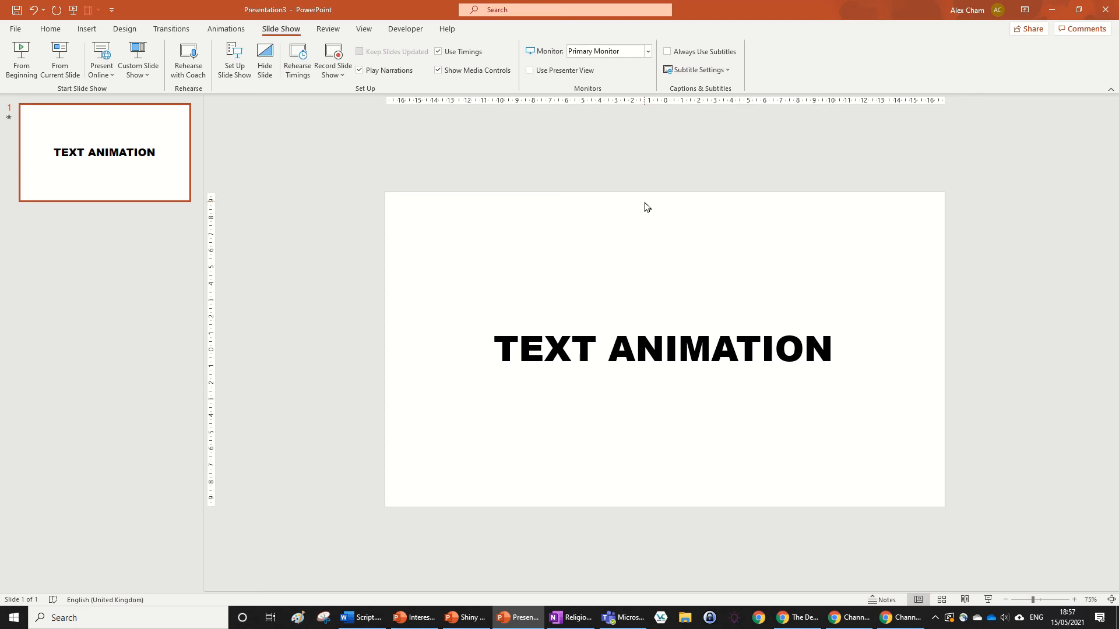
pyautogui.moveTo(922, 281)
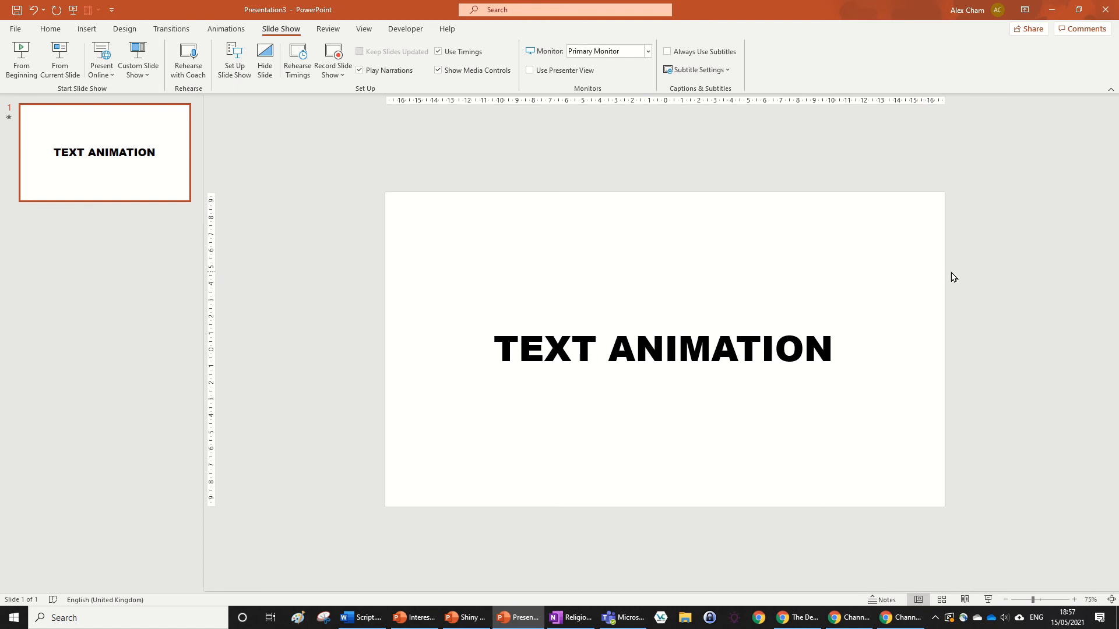
pyautogui.moveTo(942, 288)
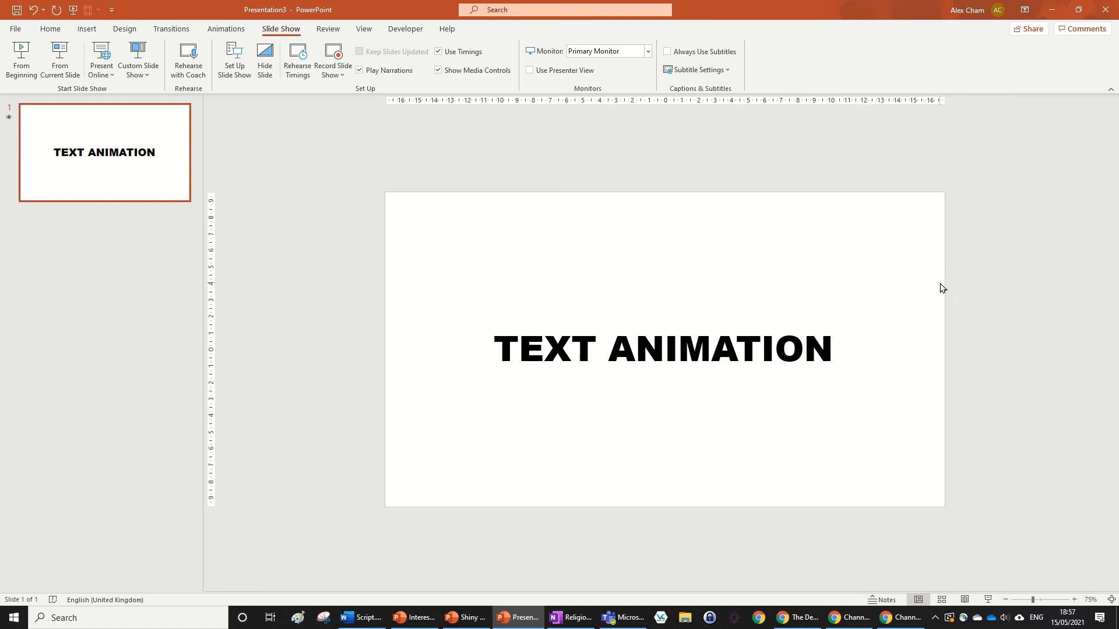